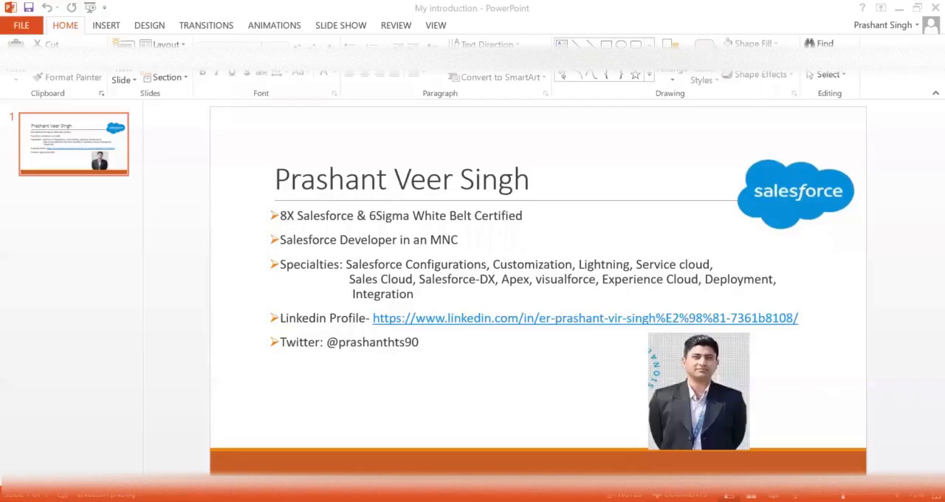
mouse_move(803, 262)
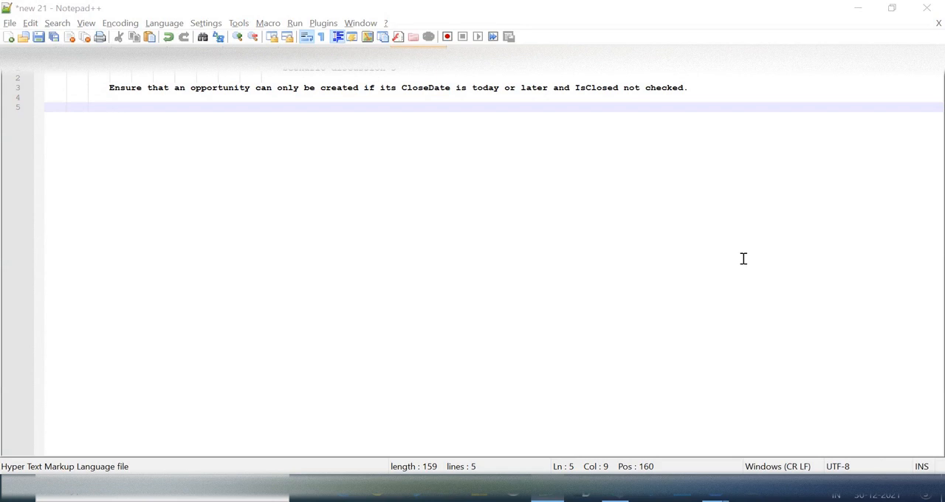
mouse_move(703, 413)
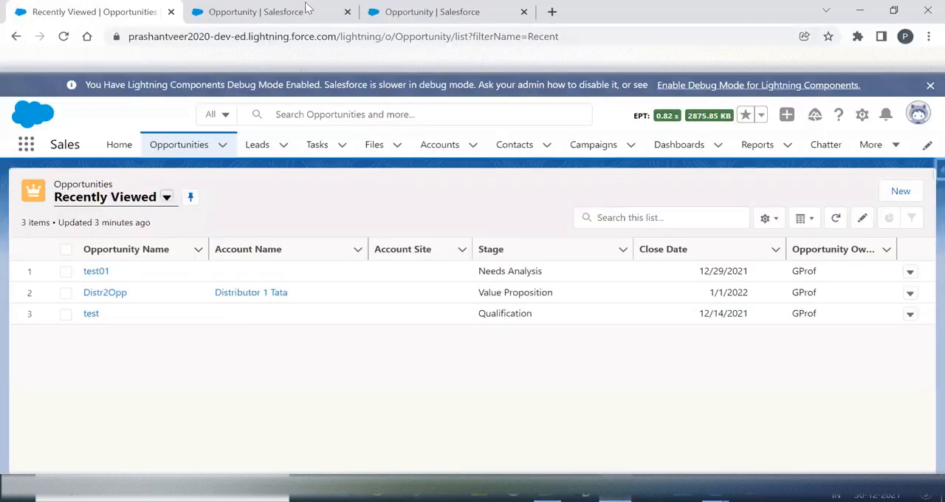
Step: Navigate to Setup for the Opportunity object's Validation Rules page
left_click(267, 12)
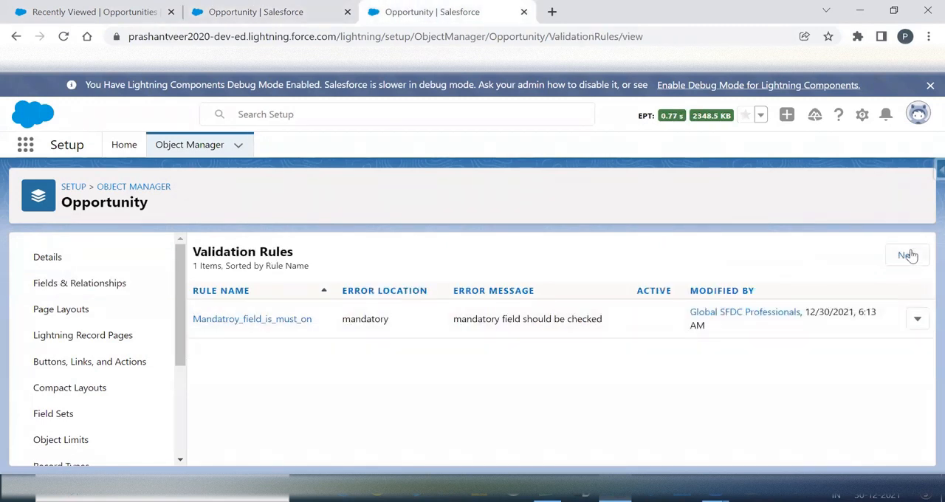
Step: Start a new Opportunity validation rule named starting with 'day' and reach the Error Condition Formula area
left_click(907, 254)
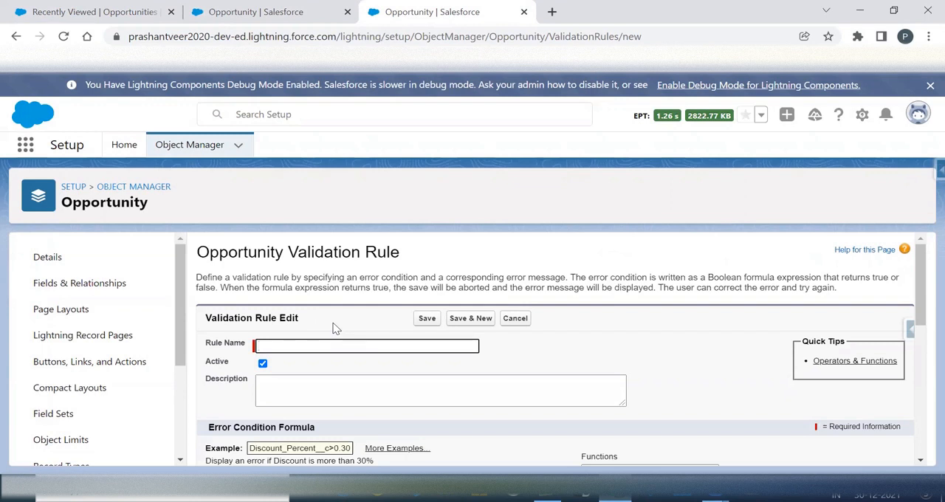
type("day")
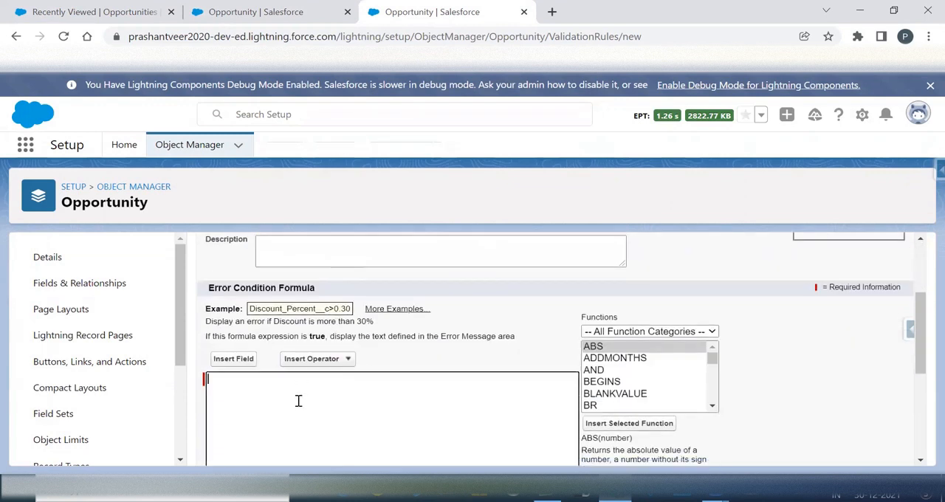
scroll("down", 3)
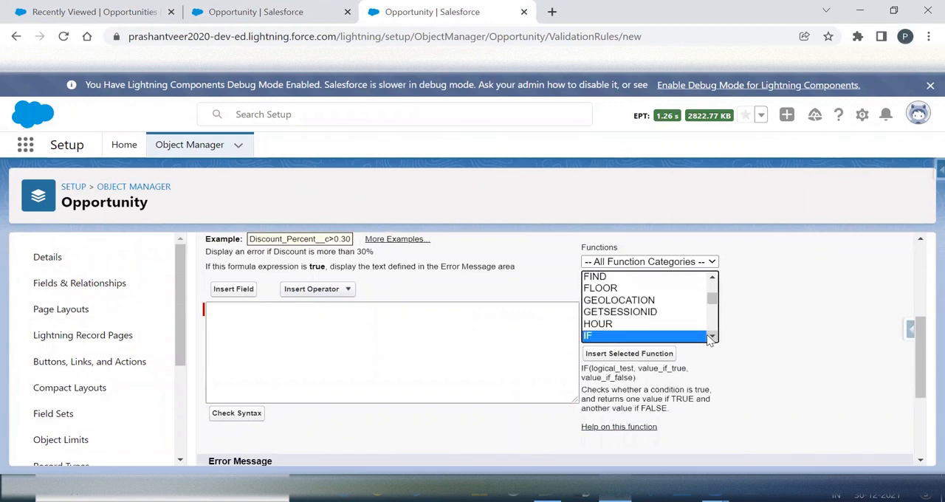
Step: Insert IF and build the first condition IsClosed <> TRUE joined by &&
left_click(628, 352)
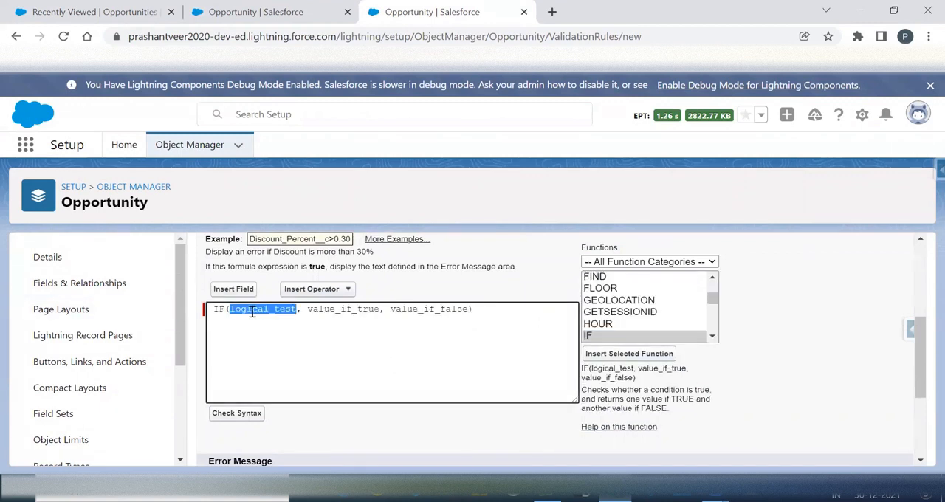
left_click(233, 288)
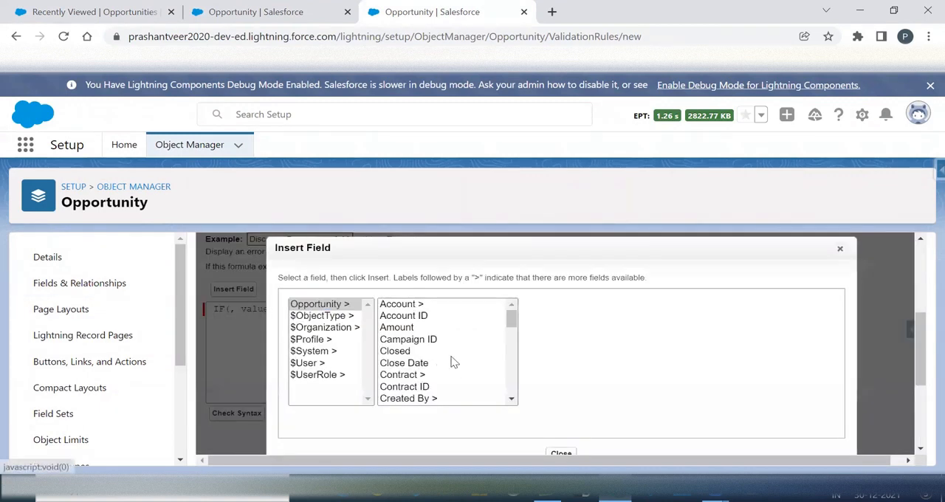
left_click(405, 363)
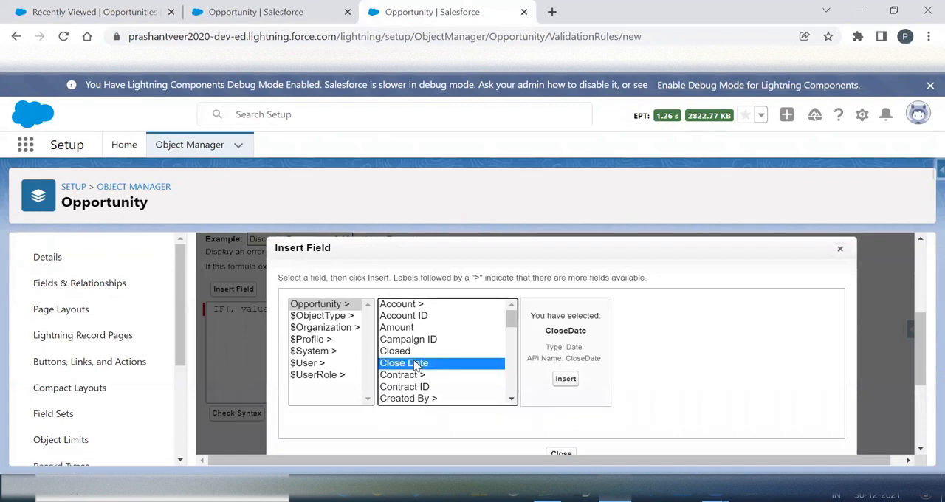
left_click(396, 352)
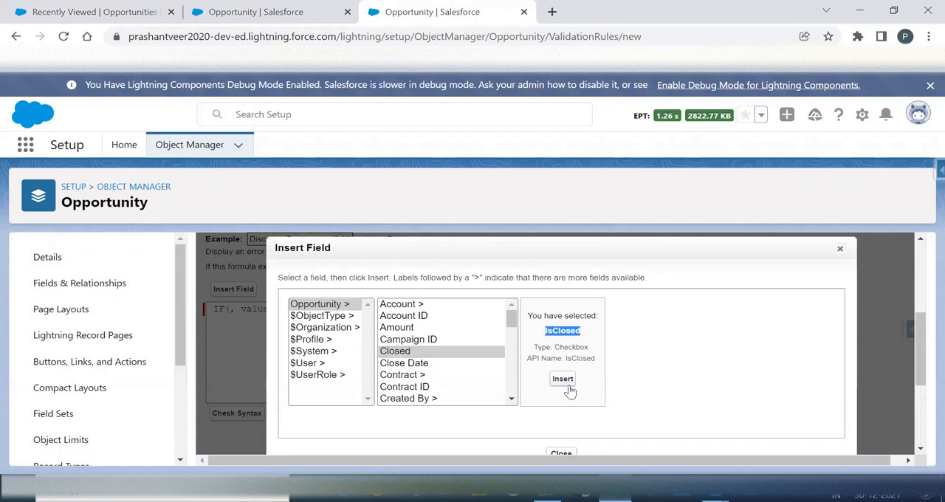
mouse_move(562, 397)
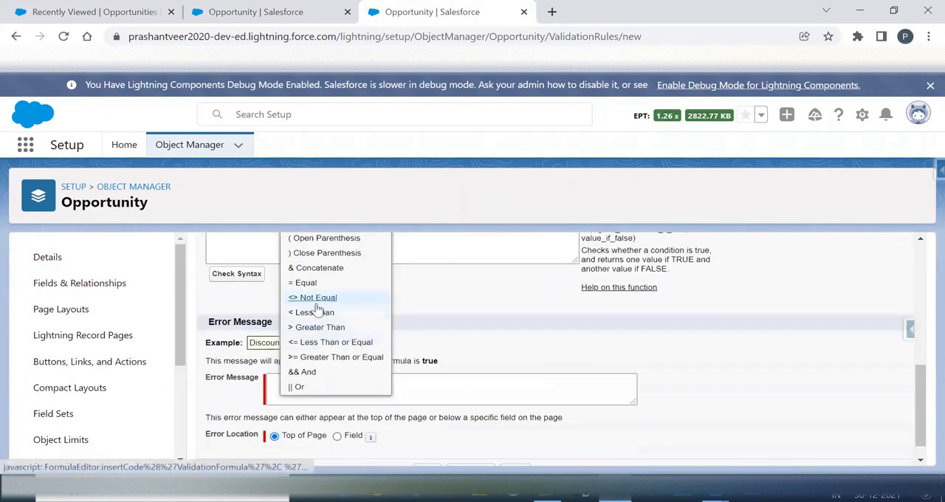
left_click(313, 298)
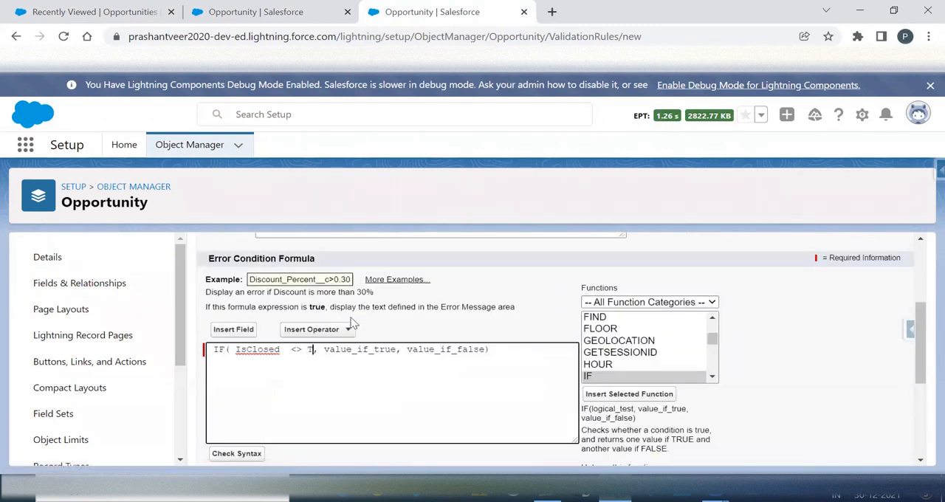
type("RUE")
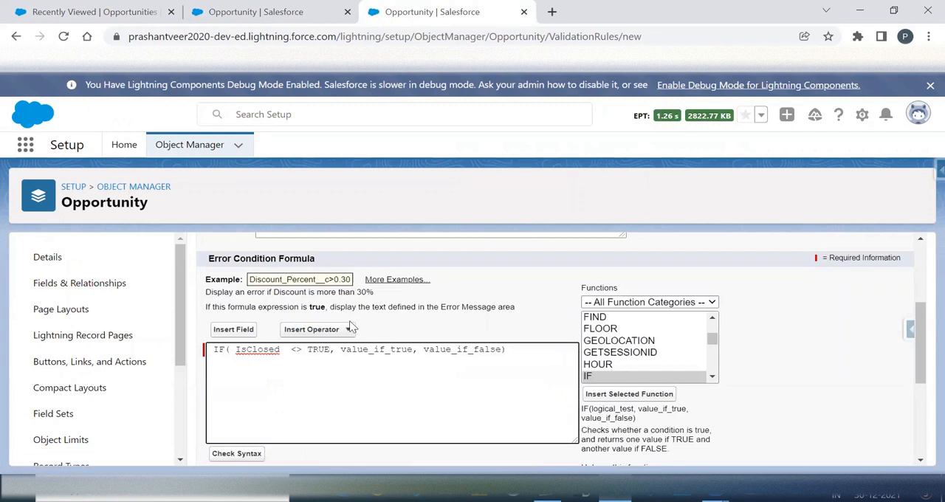
left_click(313, 329)
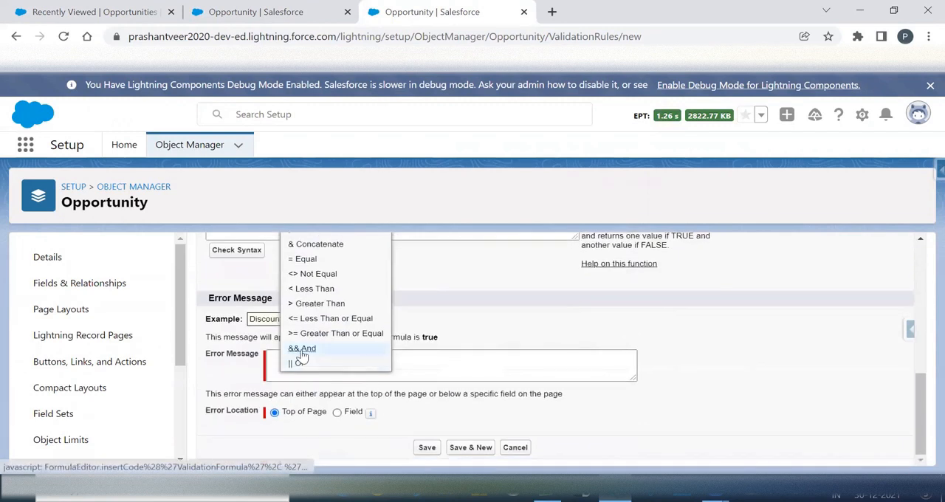
left_click(233, 329)
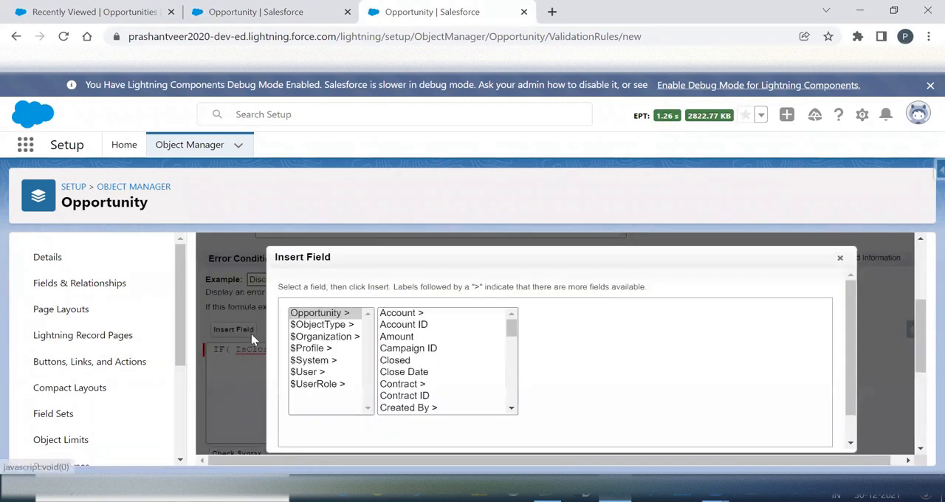
Step: Finish the formula with CloseDate <= TODAY(), TRUE, FALSE)
left_click(396, 360)
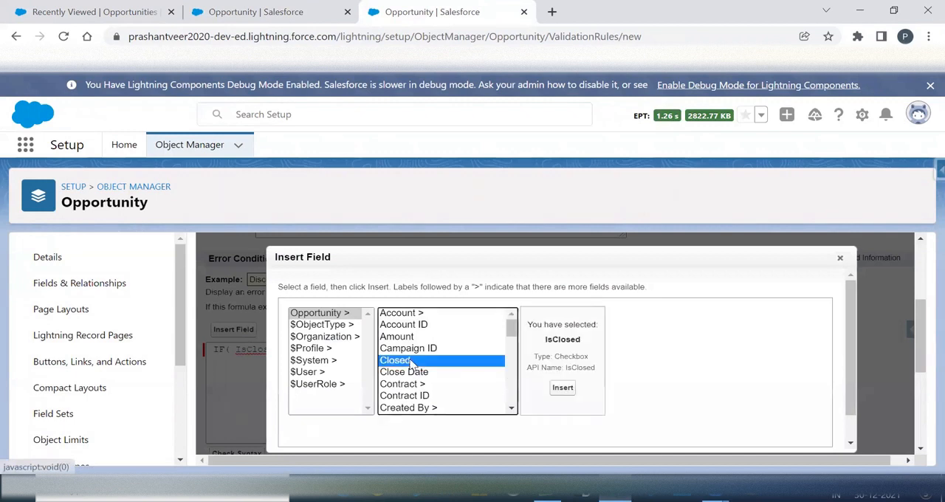
left_click(405, 372)
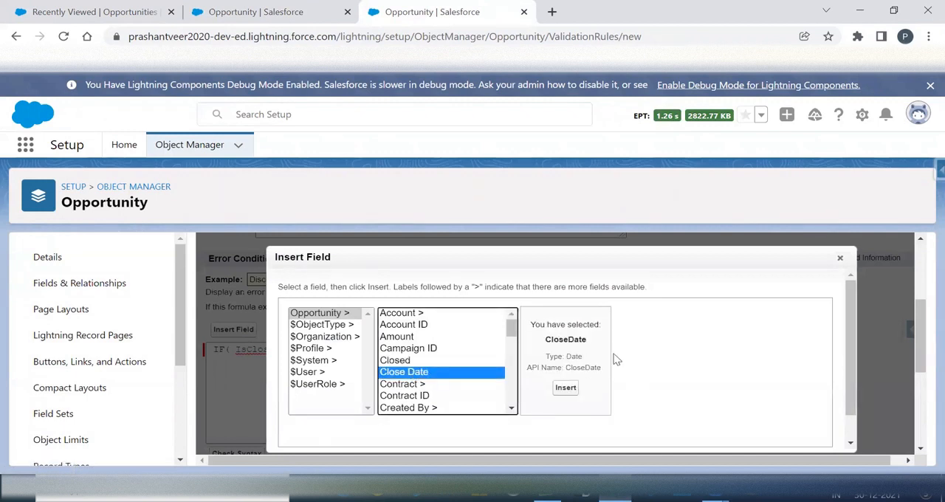
mouse_move(567, 387)
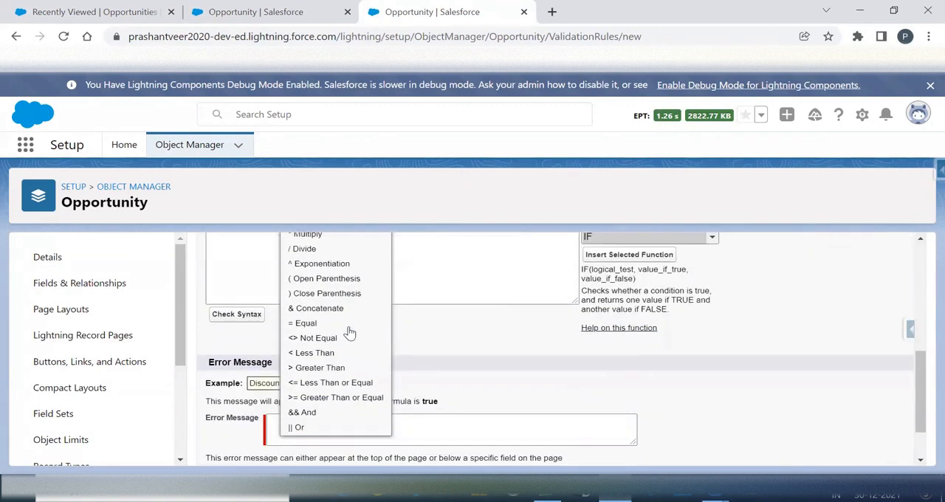
mouse_move(329, 383)
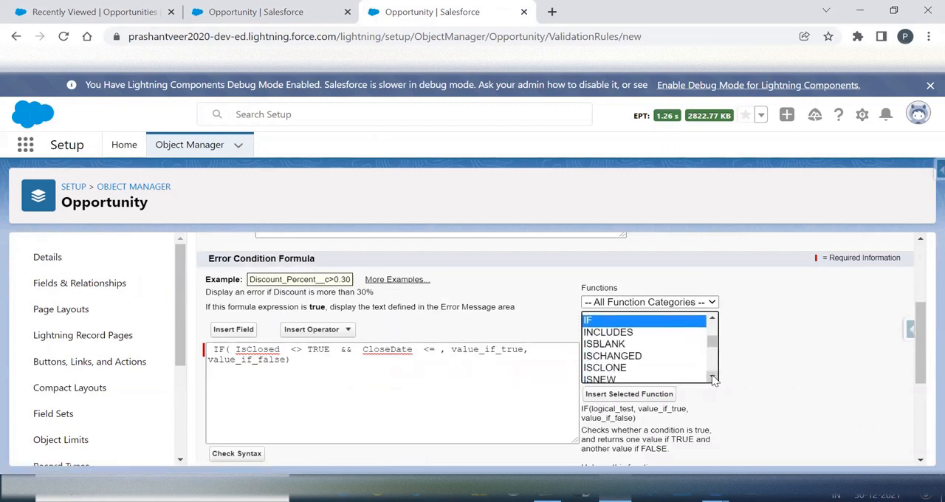
scroll("down", 3)
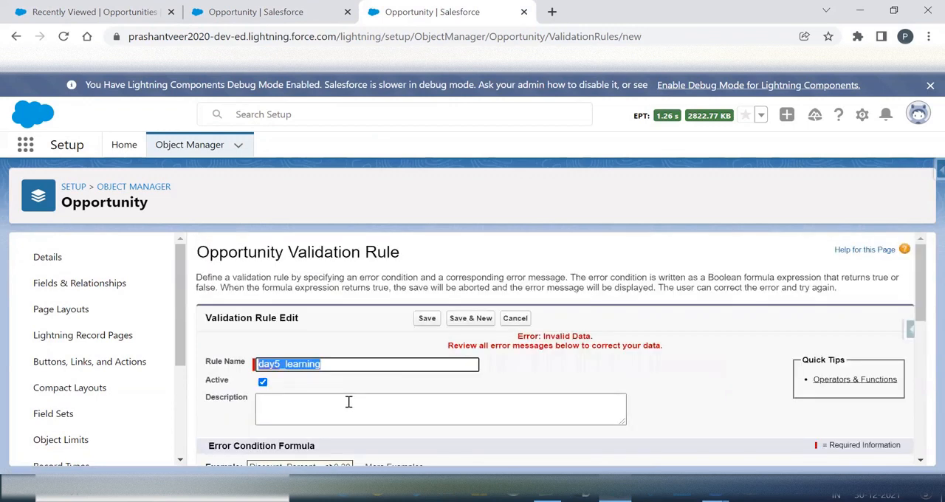
scroll("down", 3)
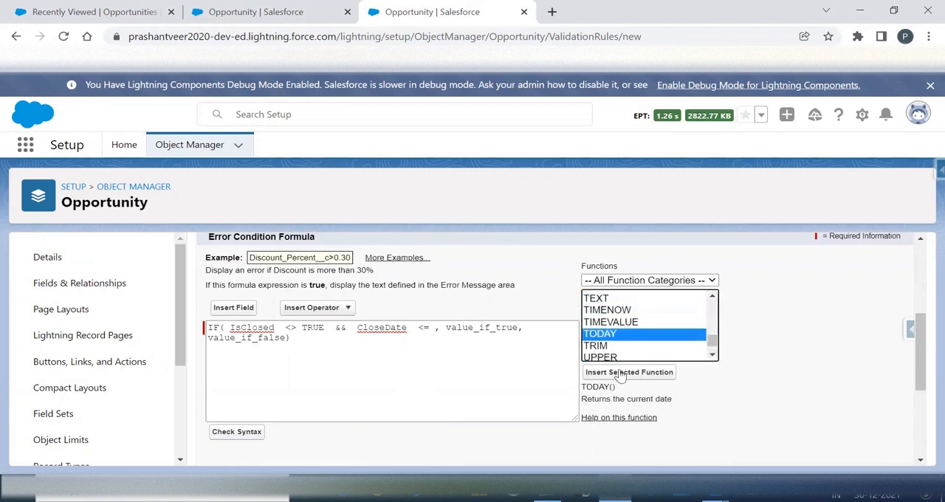
left_click(629, 372)
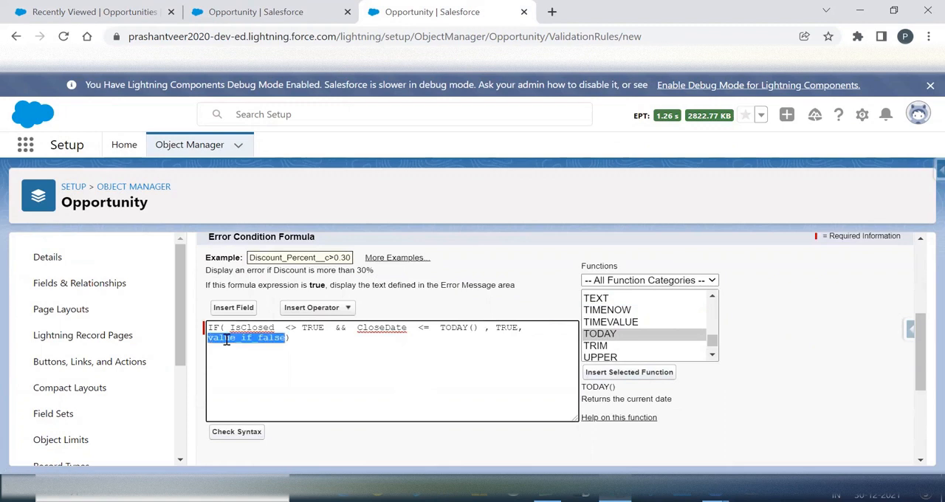
type("FALSE)")
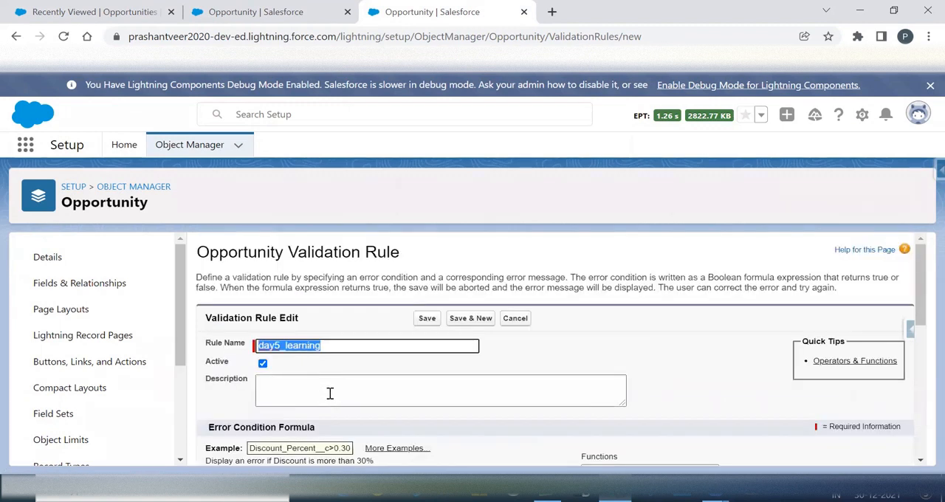
Step: Enter the error message 'check day5' and save the day5_learning rule
scroll("down", 3)
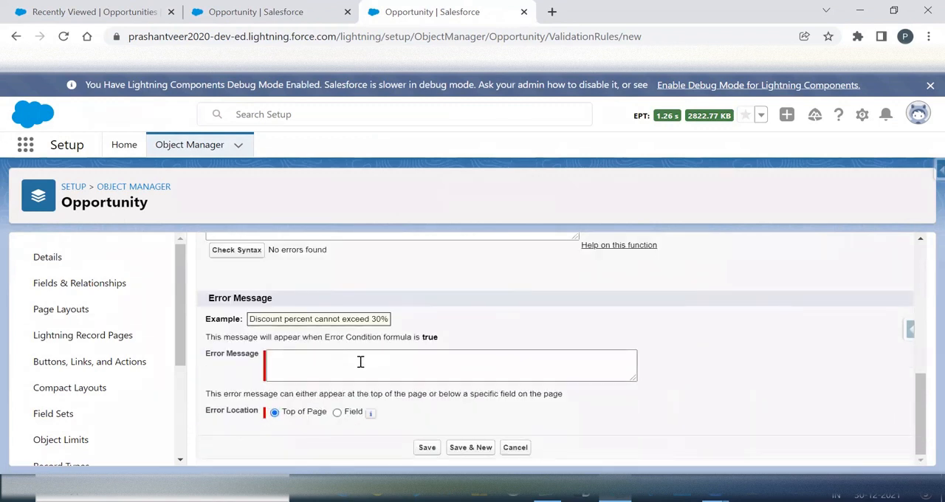
type("check d")
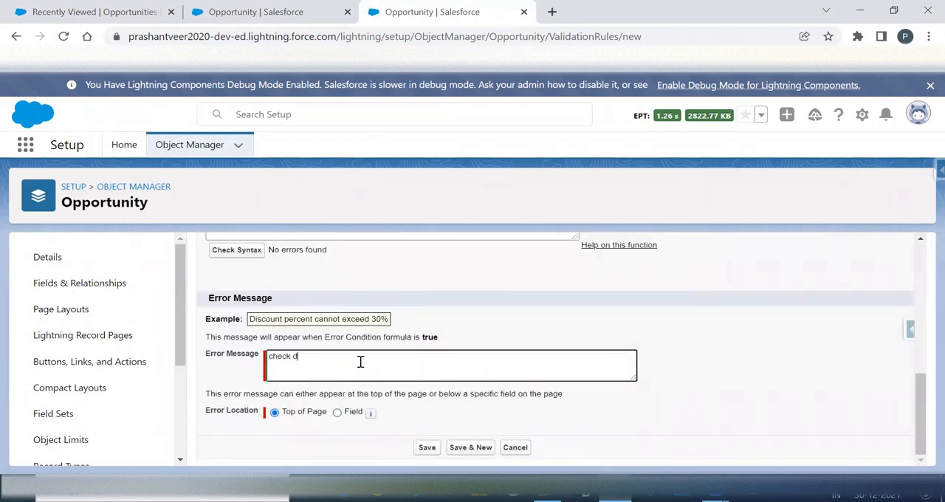
type("day5")
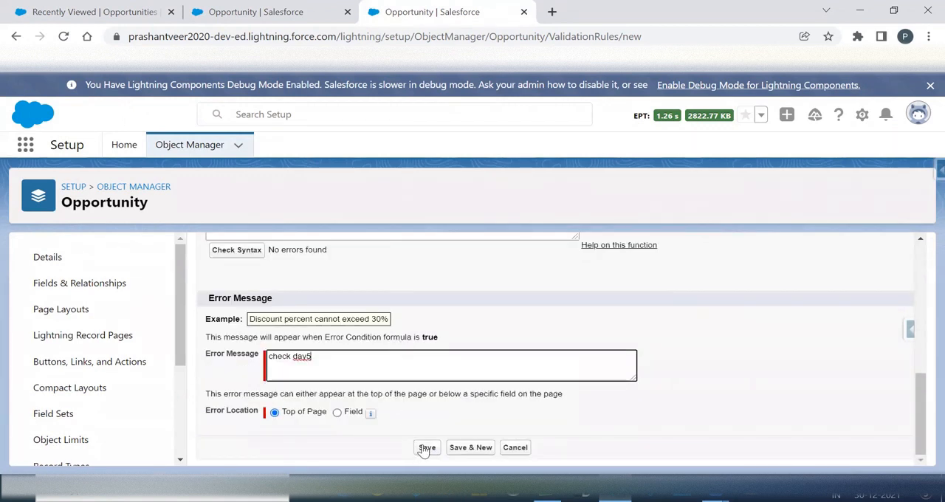
left_click(425, 447)
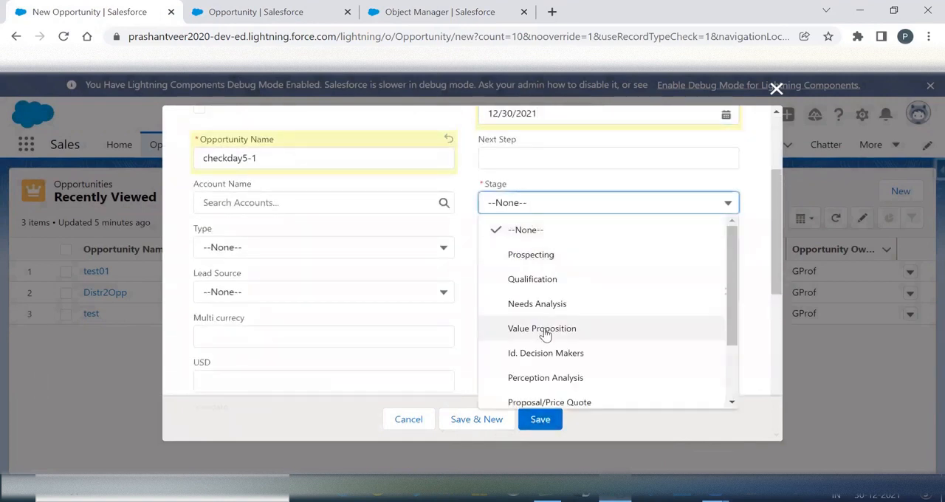
Step: Set checkday5-1 to Value Proposition, correct the flagged close date after the check day5 error, and save it
left_click(542, 328)
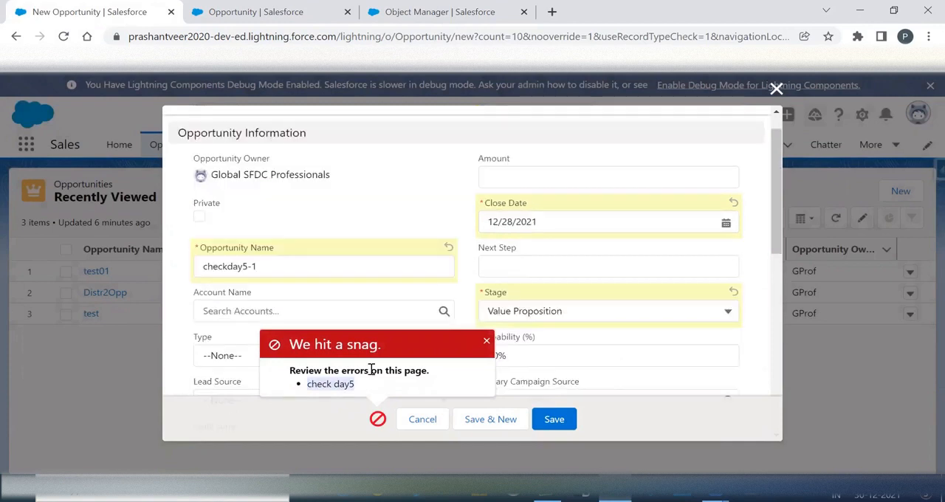
left_click(608, 221)
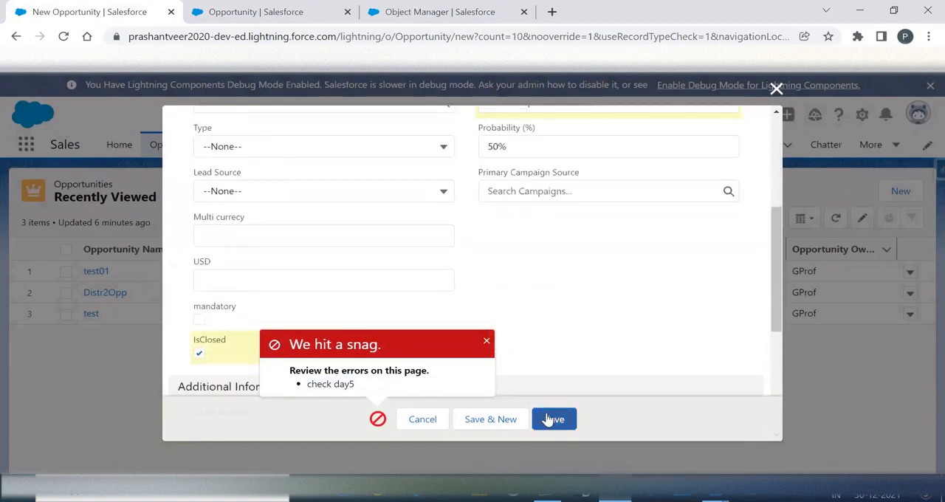
left_click(555, 419)
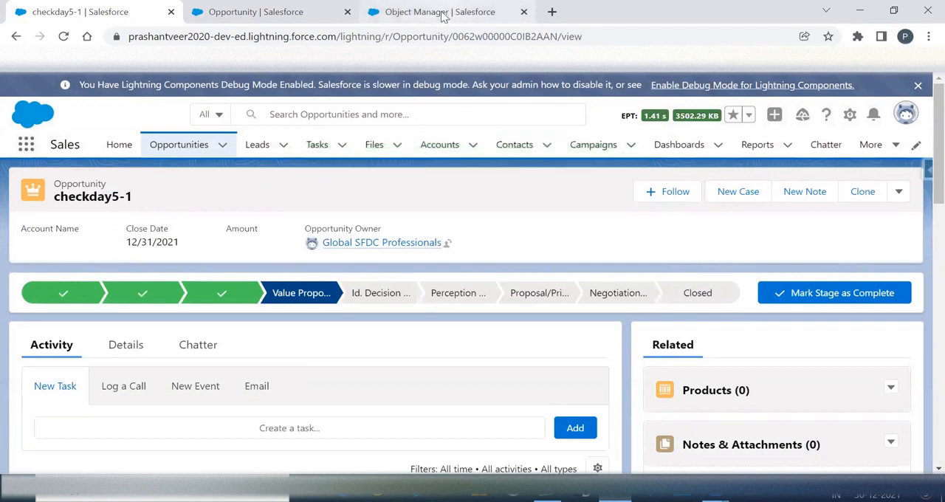
mouse_move(443, 16)
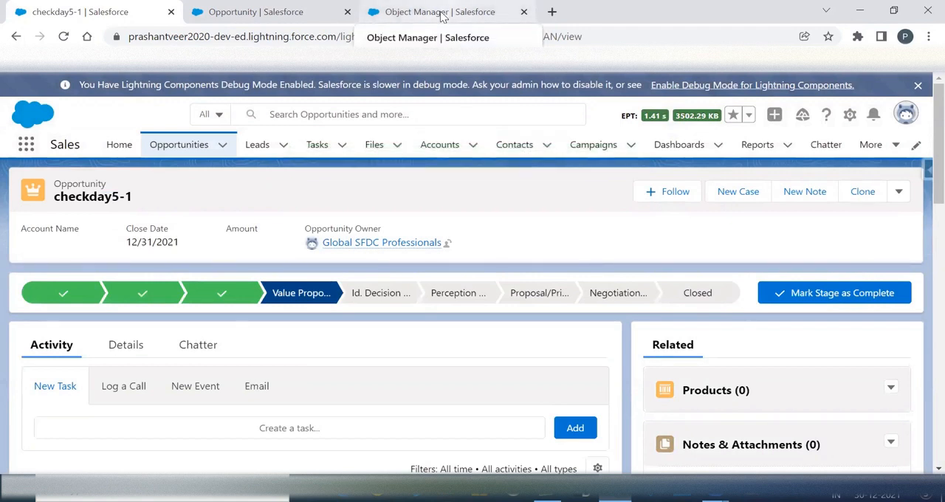
Step: Return to the day5_learning validation rule's detail page in Setup
left_click(436, 12)
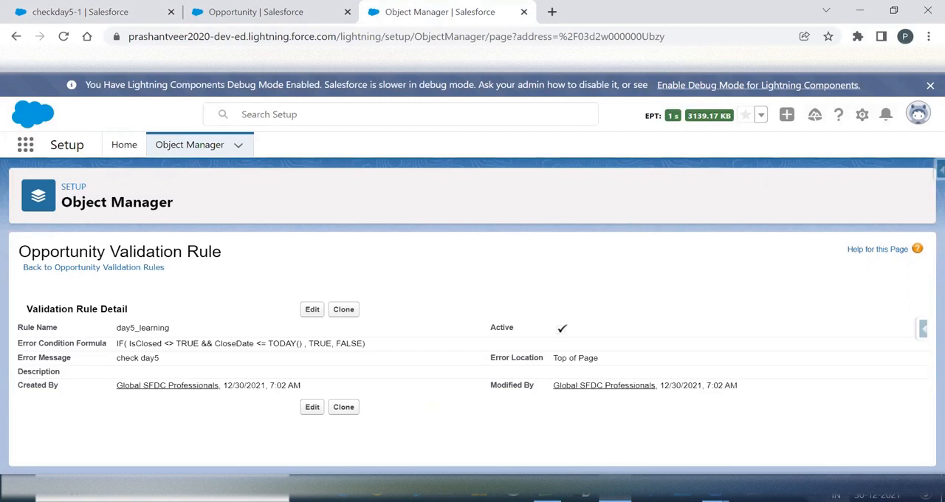
mouse_move(552, 416)
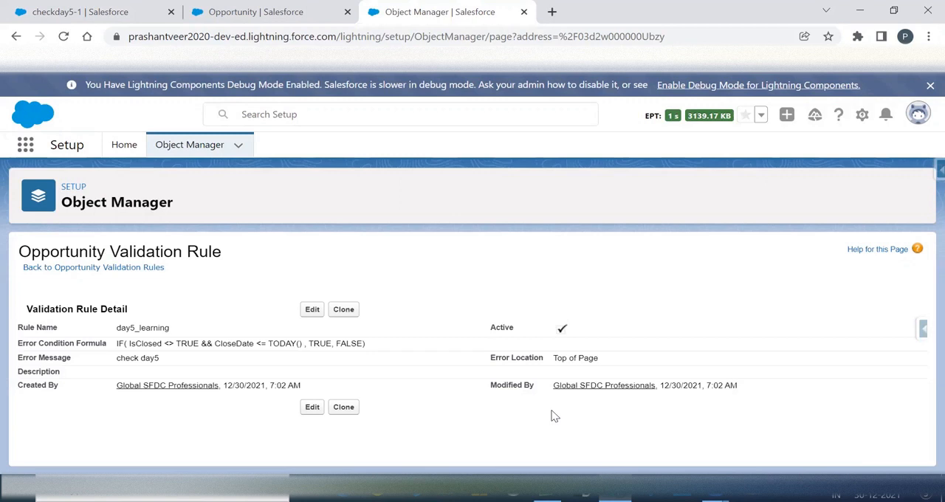
mouse_move(511, 455)
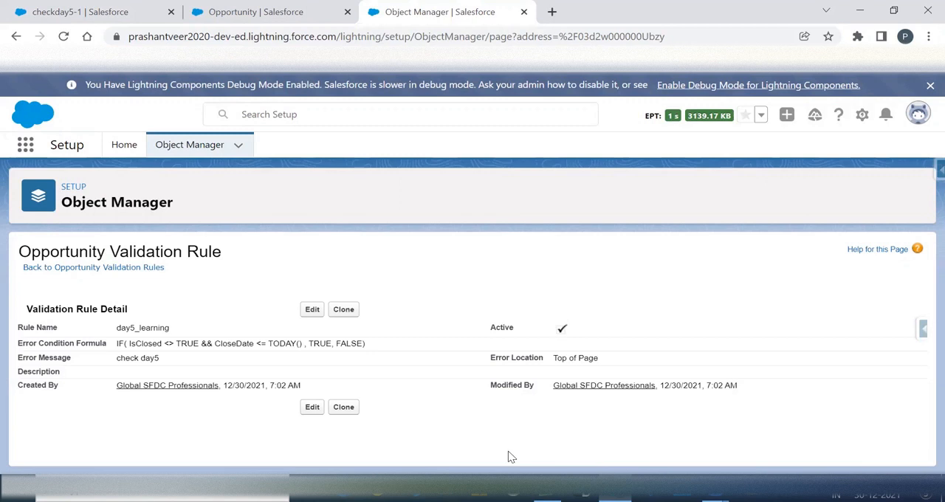